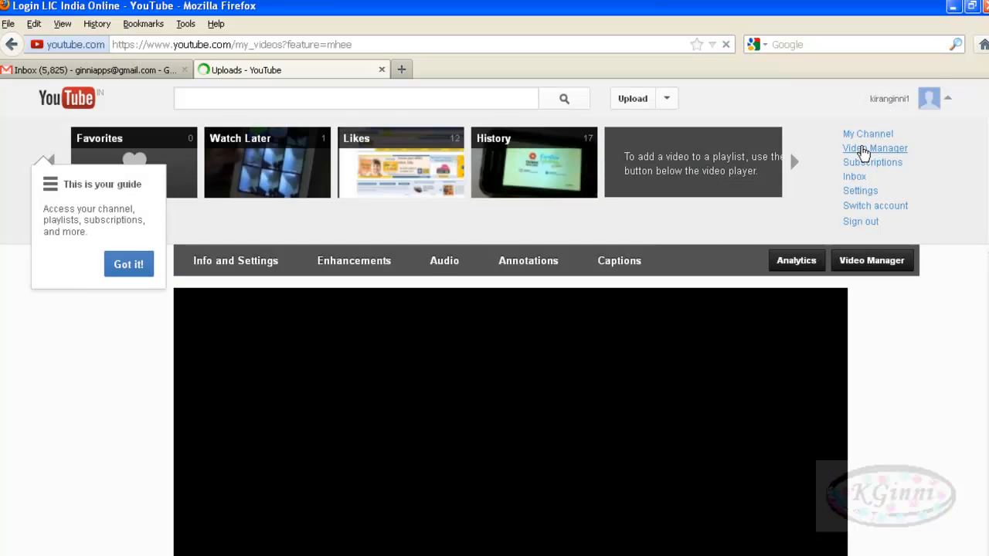
Show the channel's Uploads list in Video Manager and reveal more uploaded videos
left_click(874, 149)
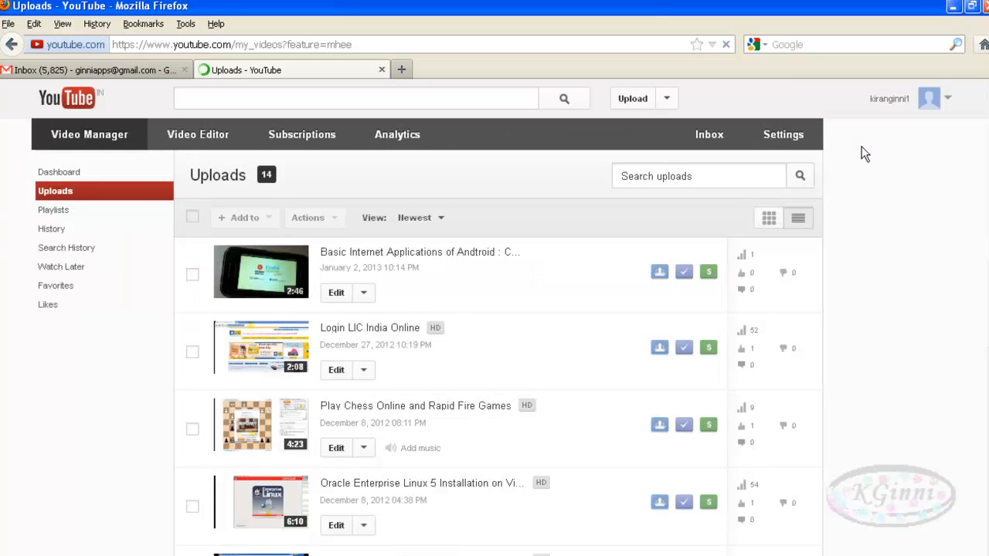
scroll("down", 3)
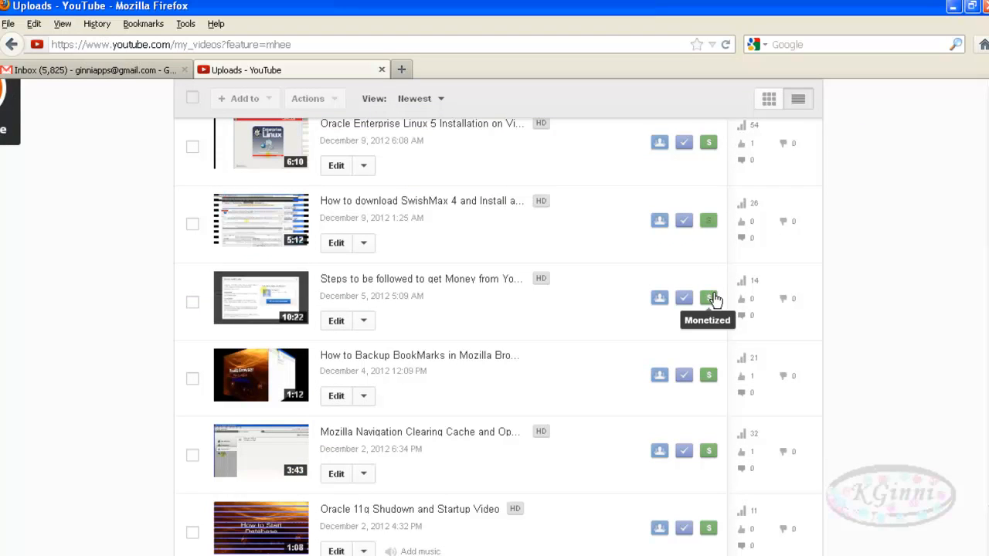
mouse_move(708, 142)
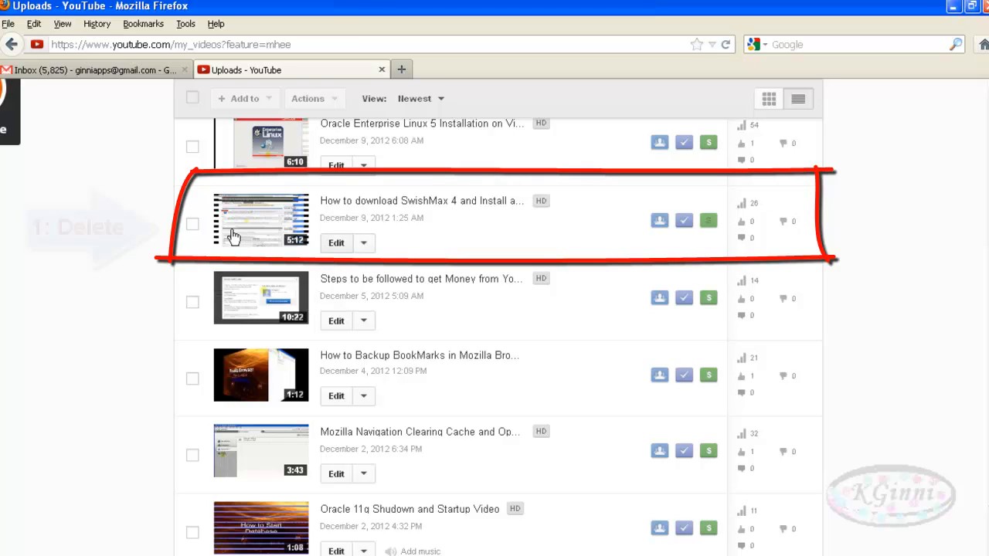
Delete the marked SwishMax 4 download video via Actions, confirming with Yes, delete
left_click(191, 222)
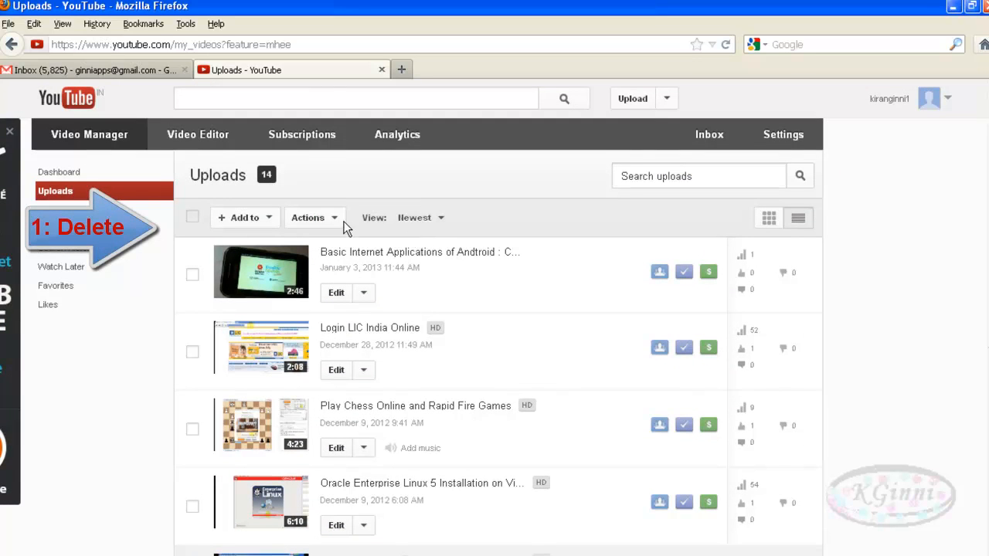
left_click(312, 216)
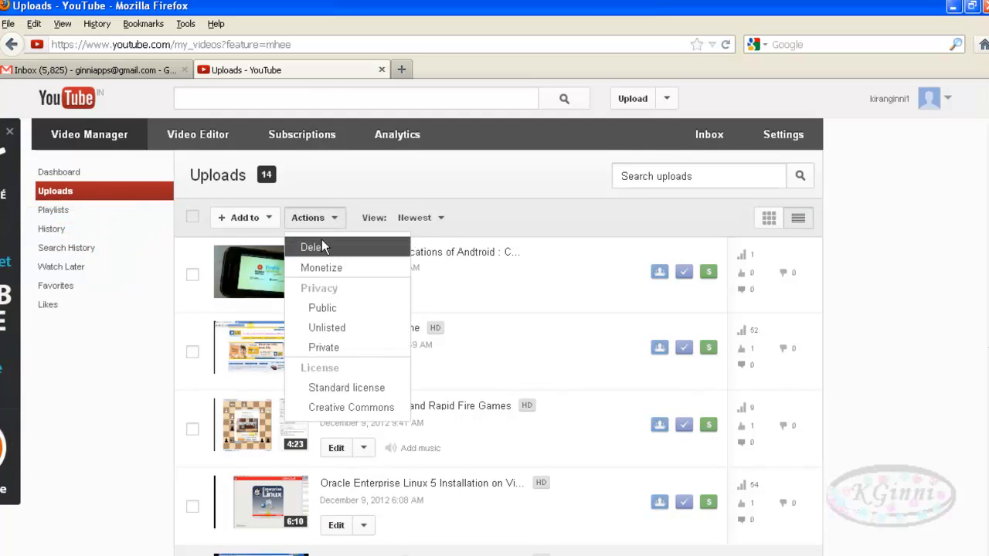
left_click(314, 247)
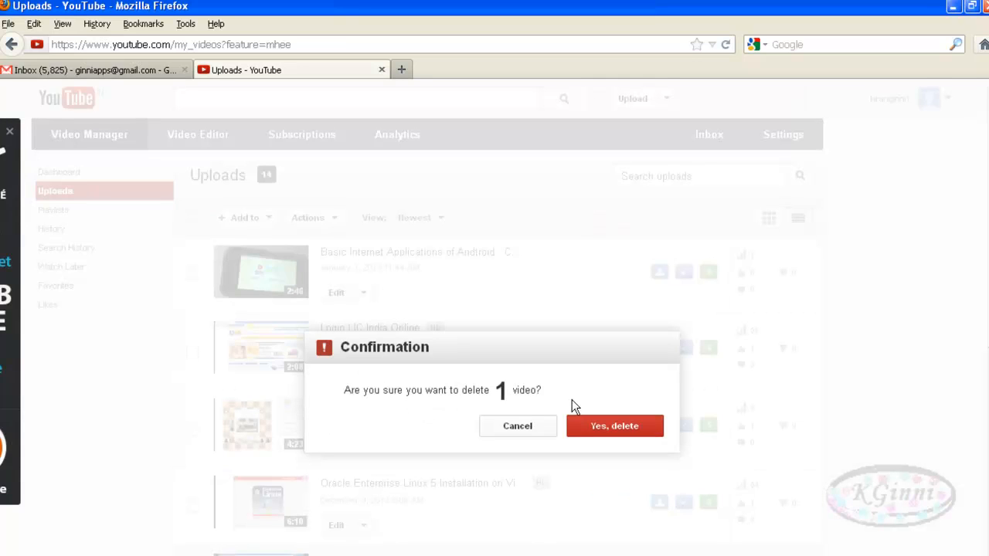
left_click(615, 426)
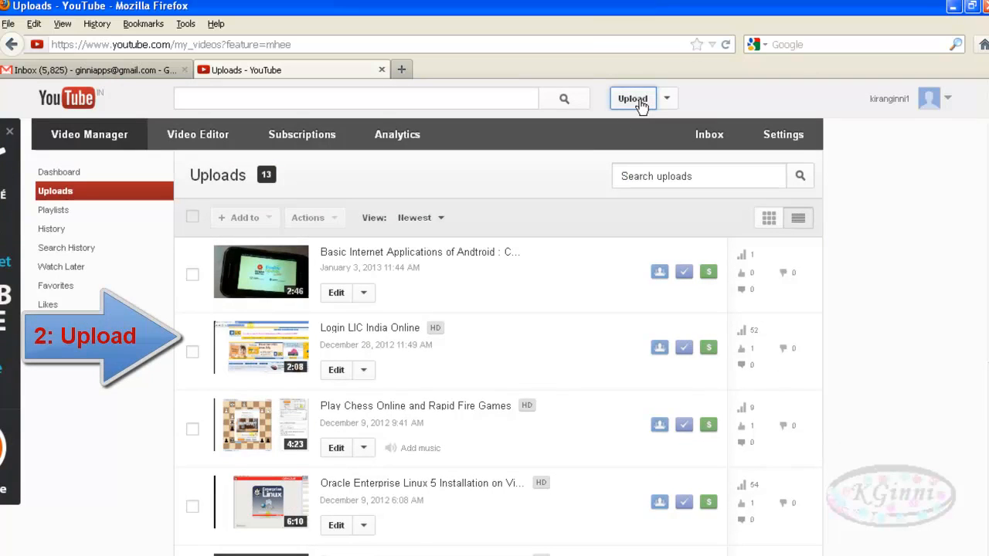
Upload the SwishMax video file again and save its details and tags once complete
left_click(633, 99)
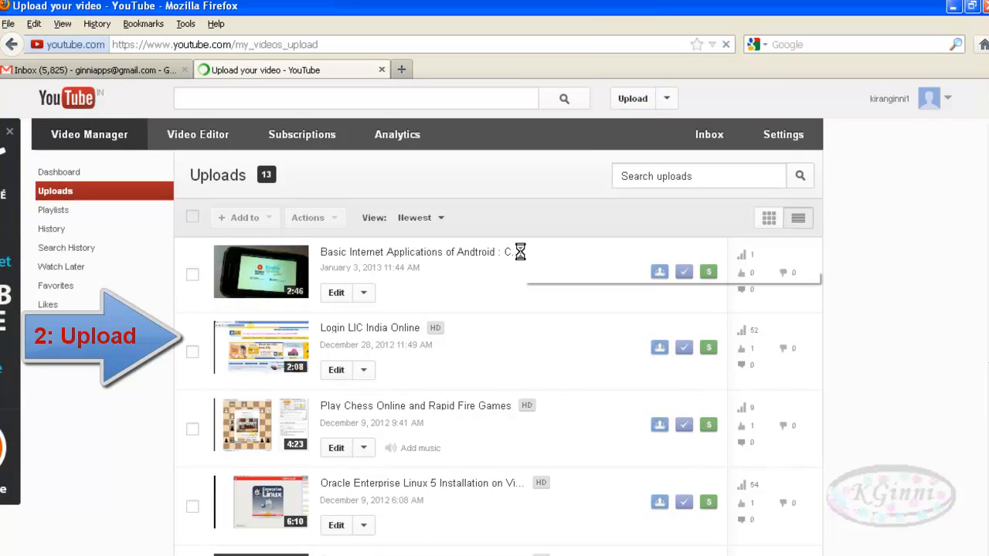
left_click(632, 99)
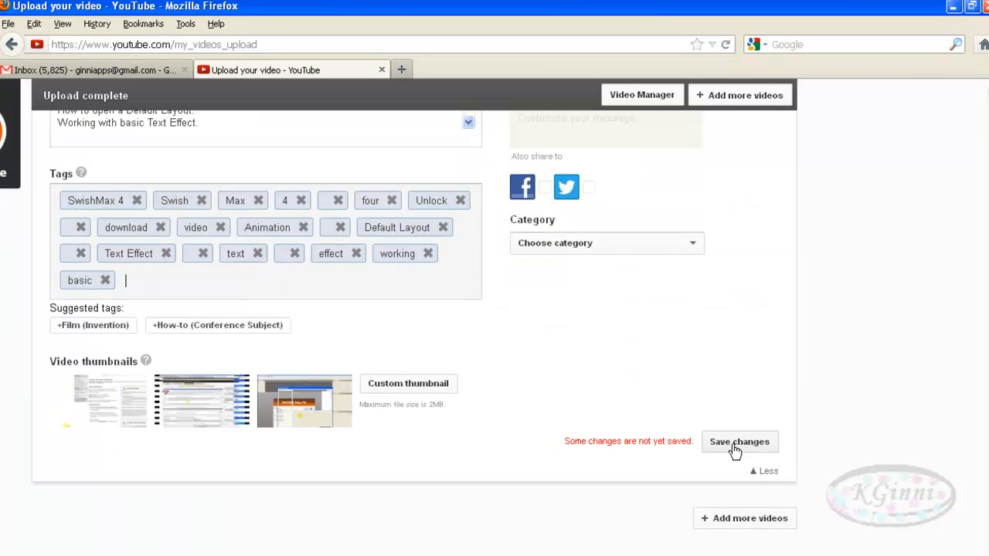
left_click(738, 442)
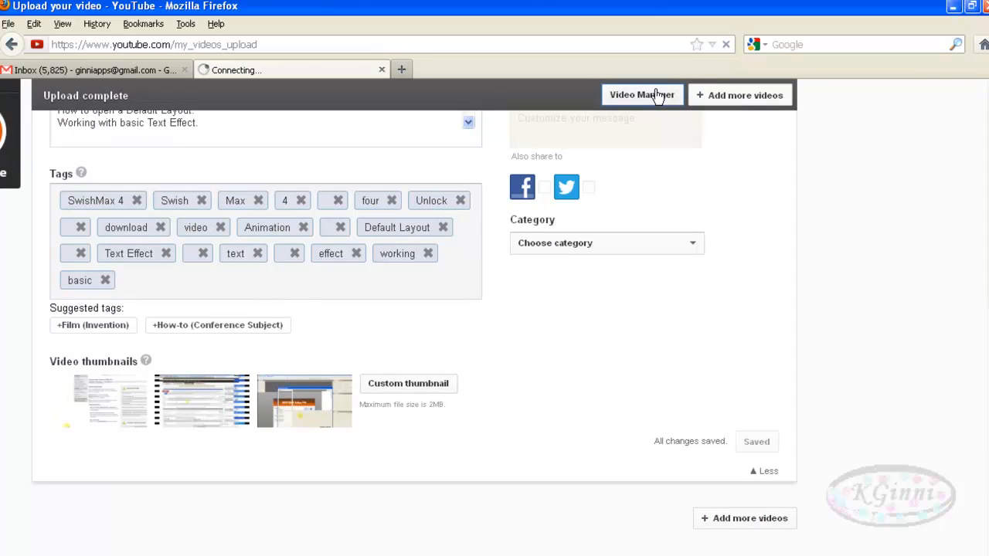
Return to the uploads list showing the new SwishMax 4 video at the top, count 14
left_click(642, 95)
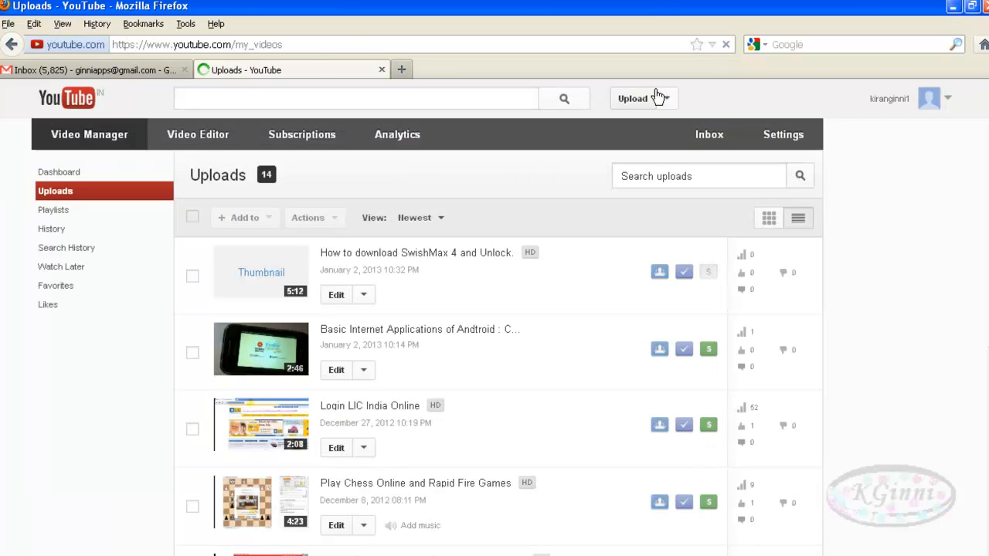
mouse_move(683, 349)
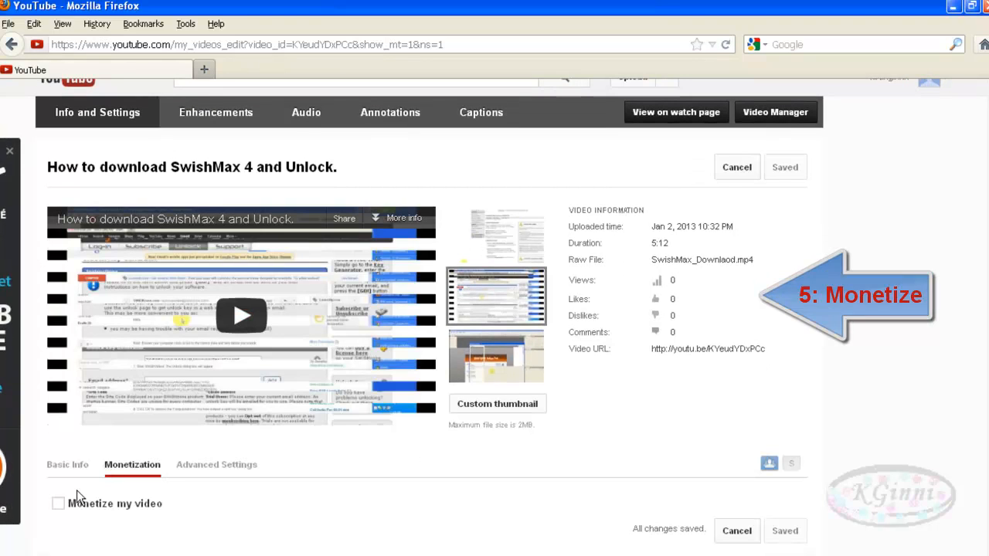
Turn on Monetize my video with ads for the SwishMax video and save the changes
left_click(59, 504)
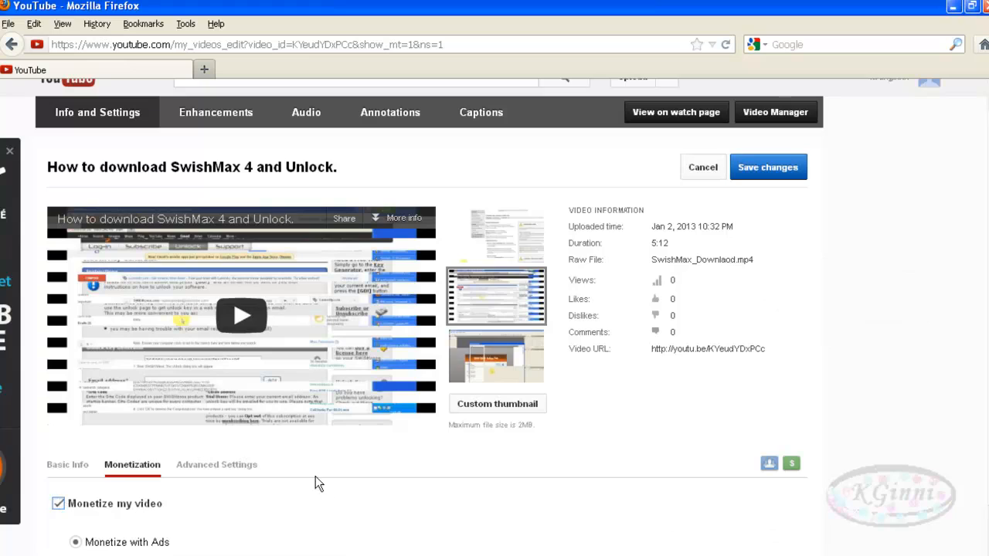
scroll("down", 3)
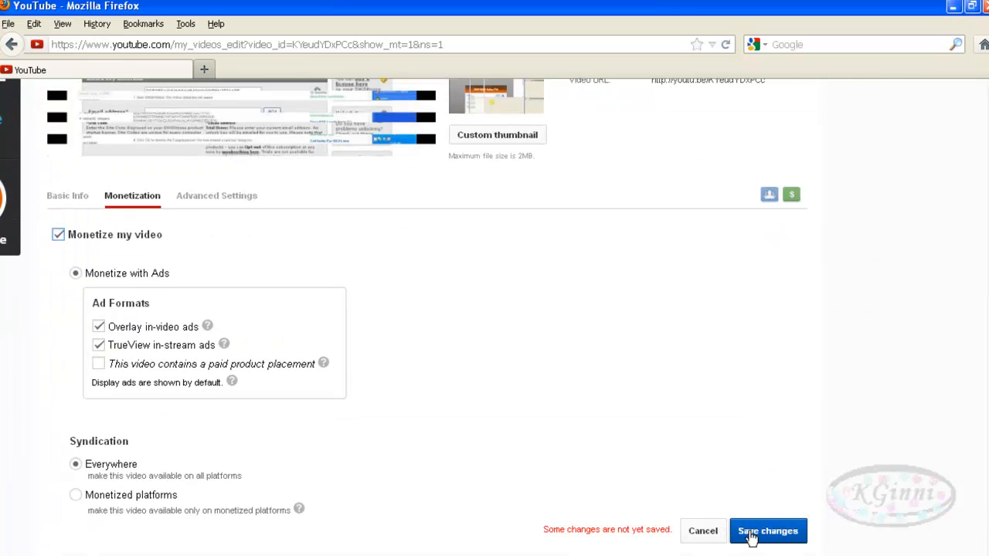
left_click(766, 531)
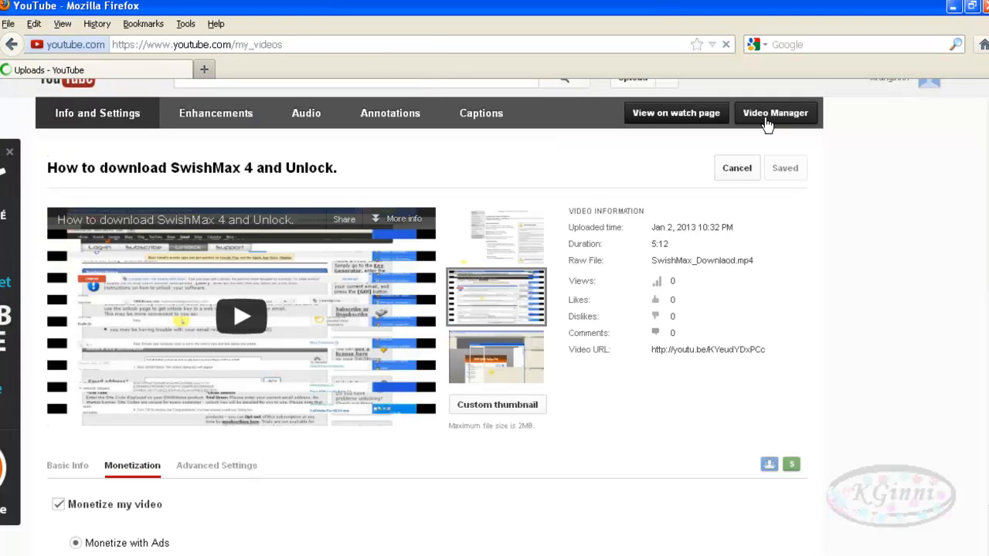
Return to the uploads list where the SwishMax 4 video now shows the green Monetized icon
left_click(775, 113)
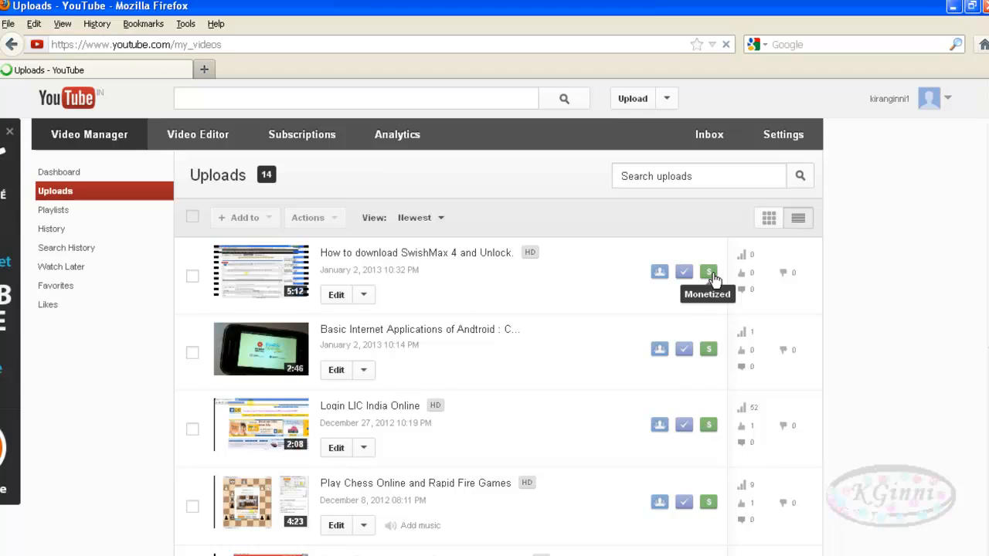
left_click(725, 43)
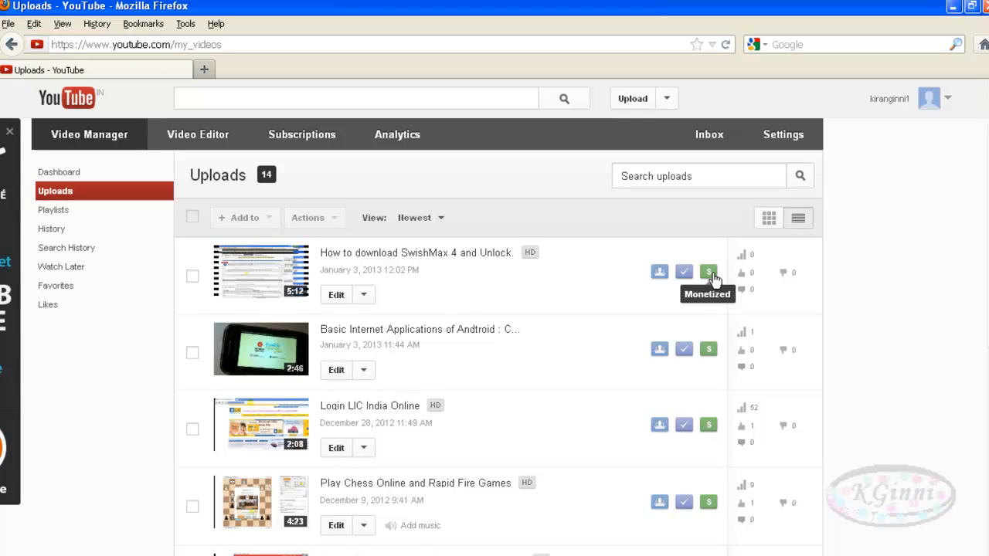
mouse_move(742, 257)
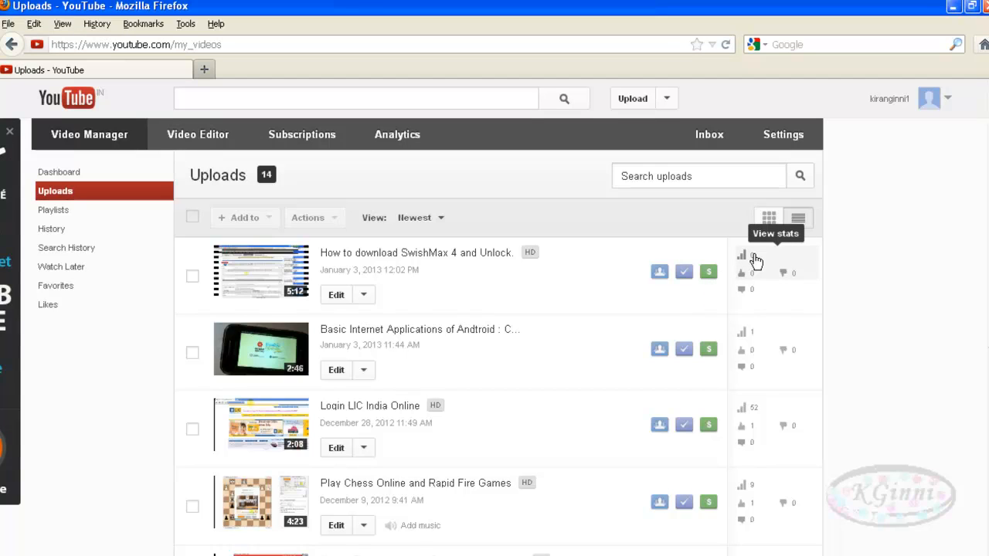
mouse_move(629, 291)
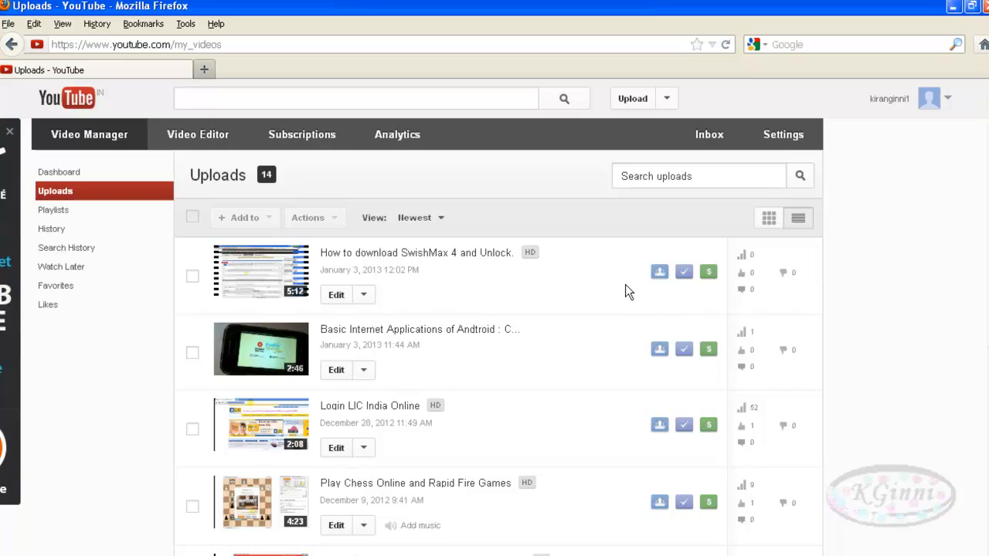